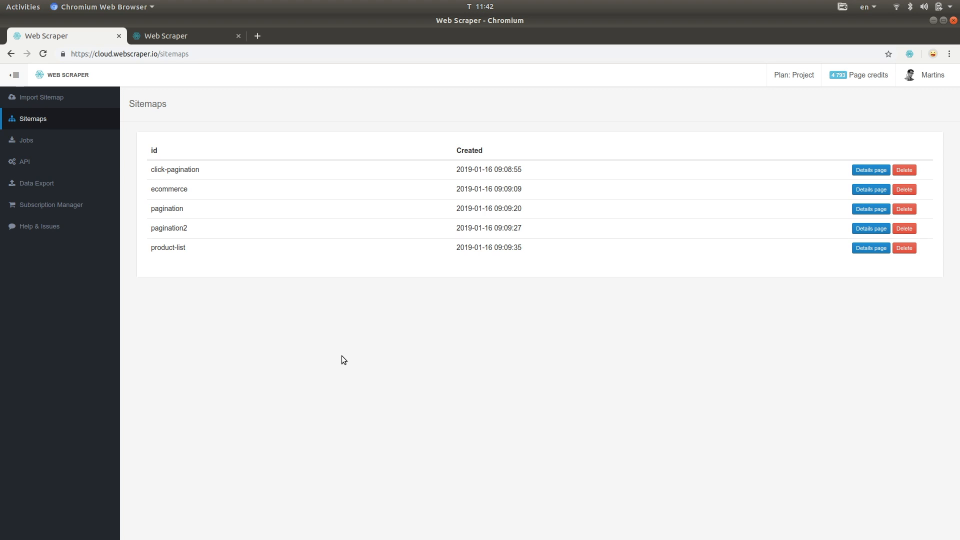
mouse_move(267, 290)
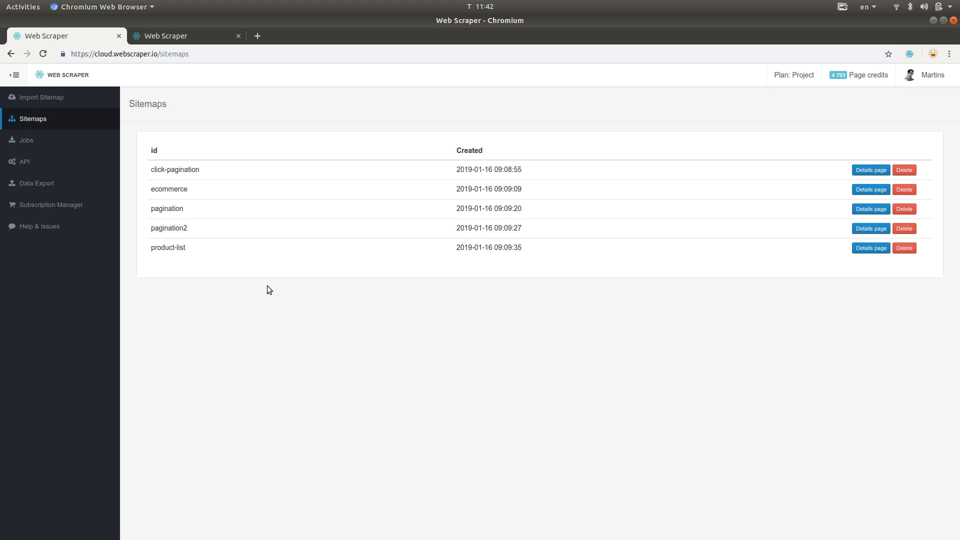
Step: Export the basic-ecommerce sitemap as JSON from the Web Scraper developer-tools panel
click(164, 35)
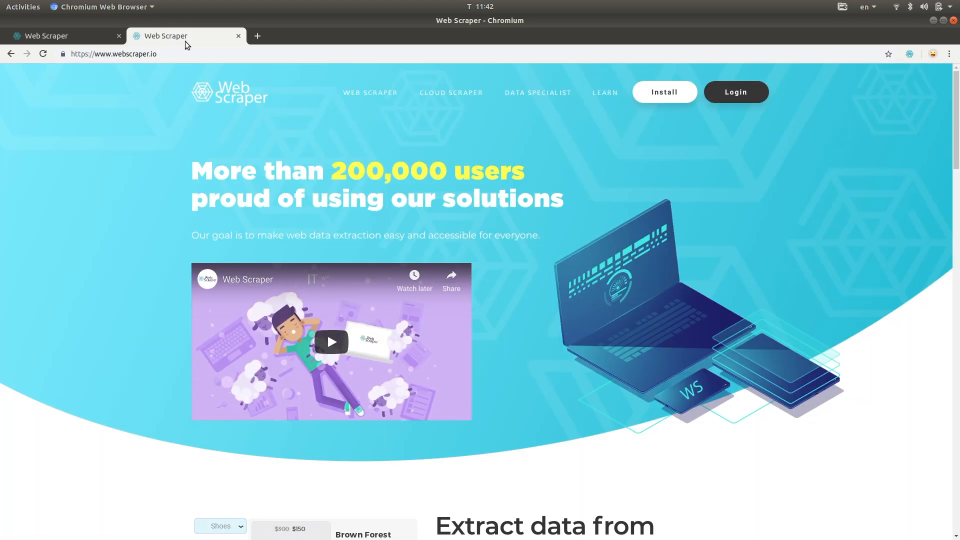
mouse_move(665, 92)
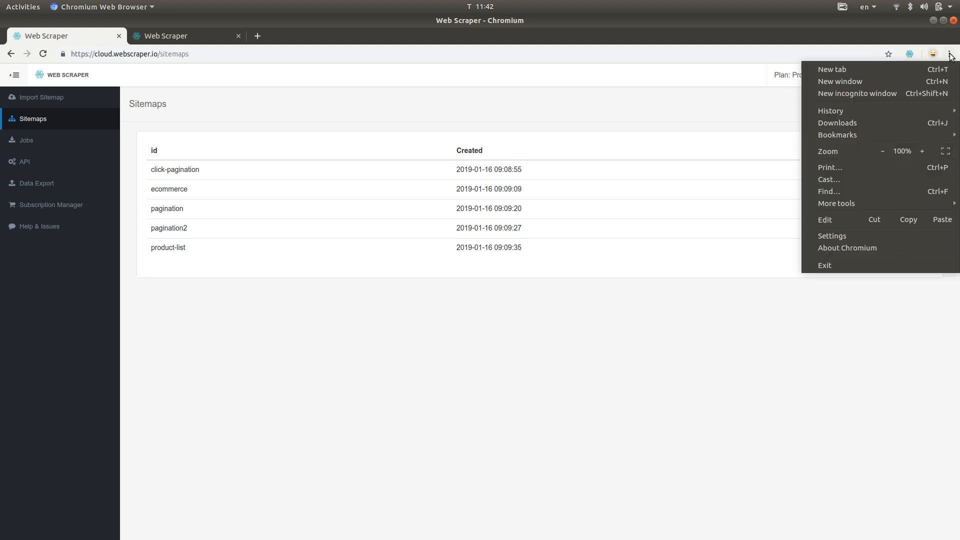
mouse_move(837, 202)
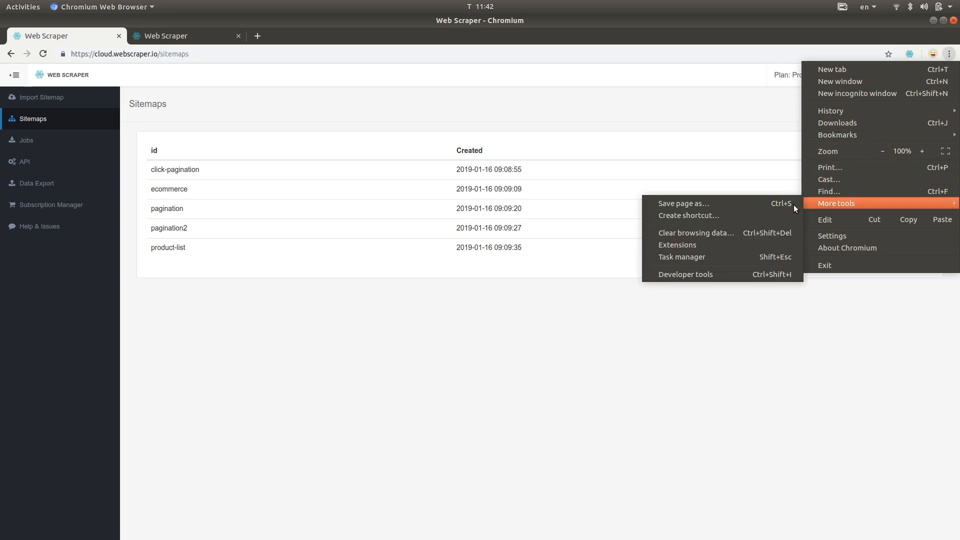
click(685, 274)
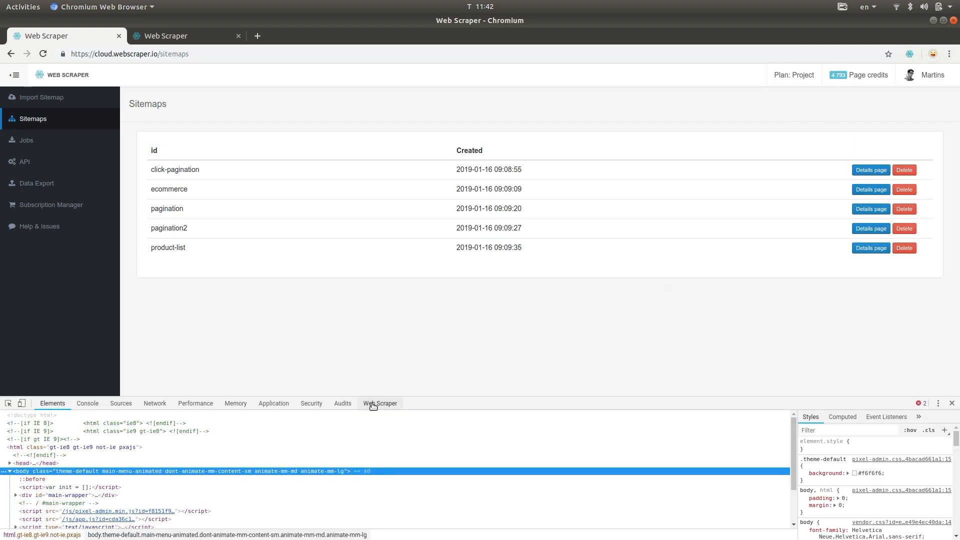
click(379, 404)
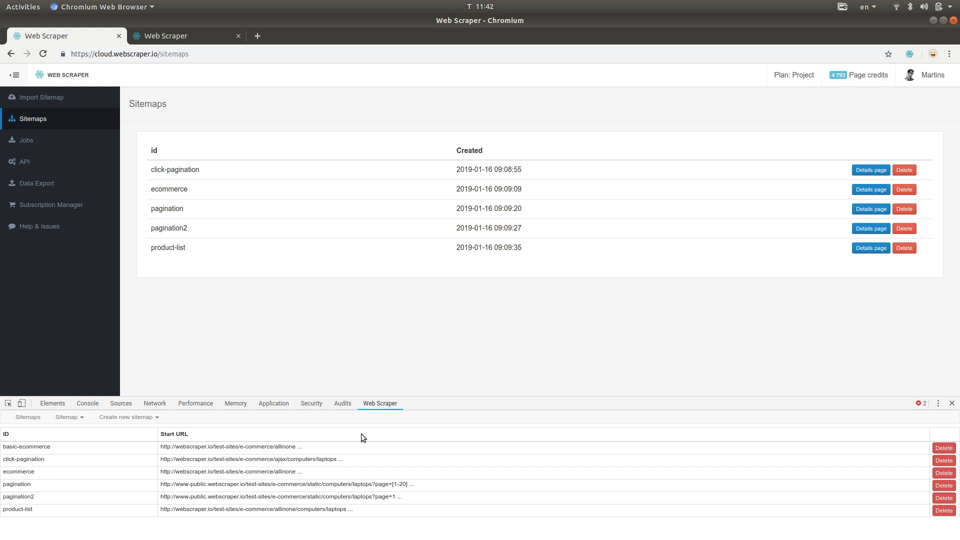
mouse_move(312, 447)
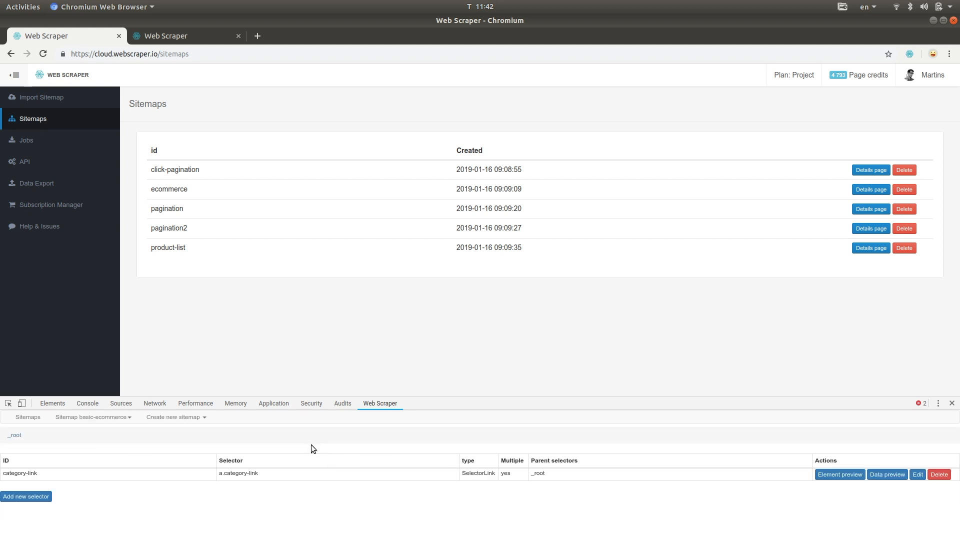
click(91, 417)
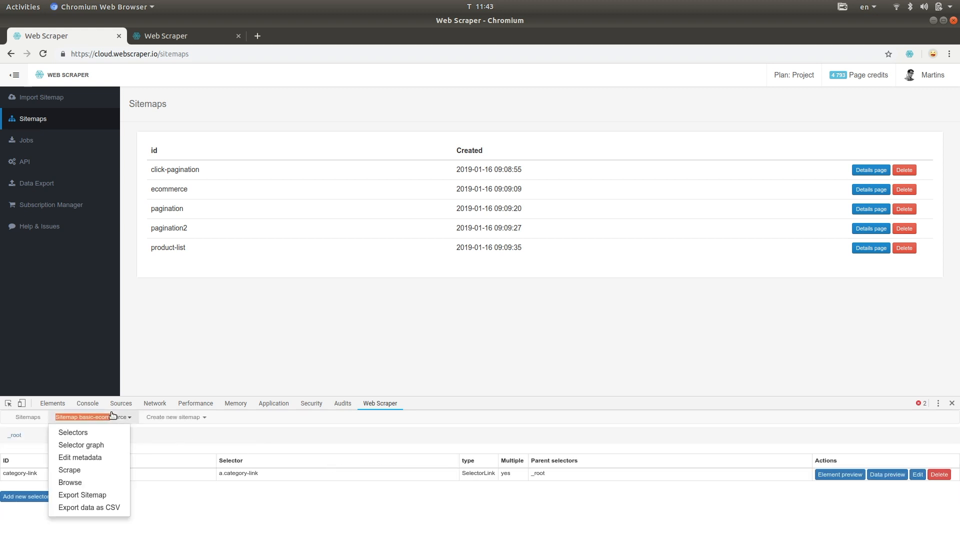
click(83, 495)
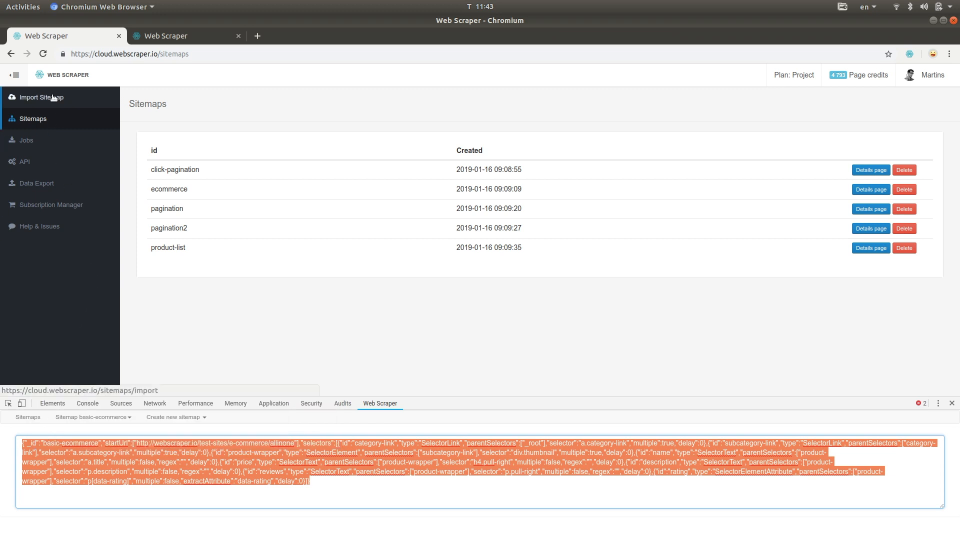
Step: Paste the exported basic-ecommerce JSON as plain text on the Import Sitemap page and import it
click(41, 96)
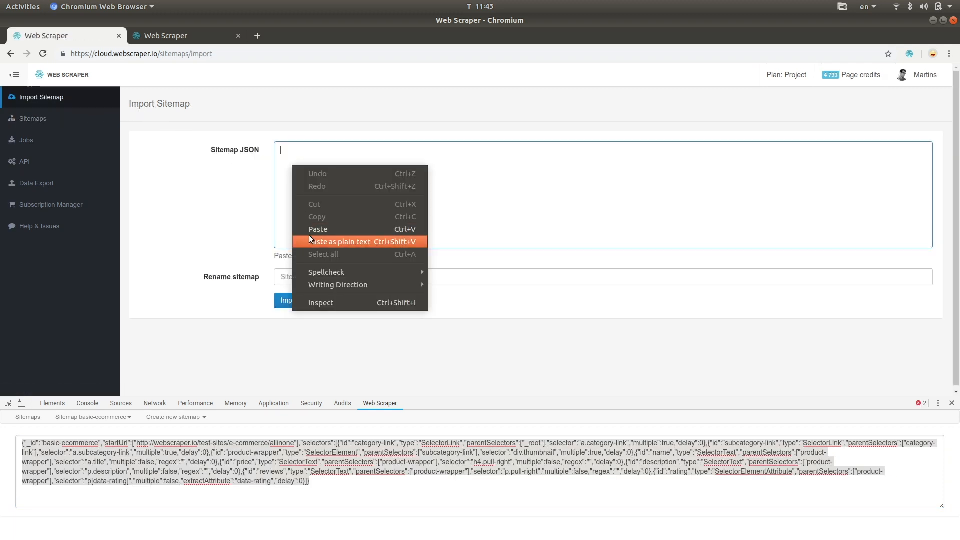
click(337, 241)
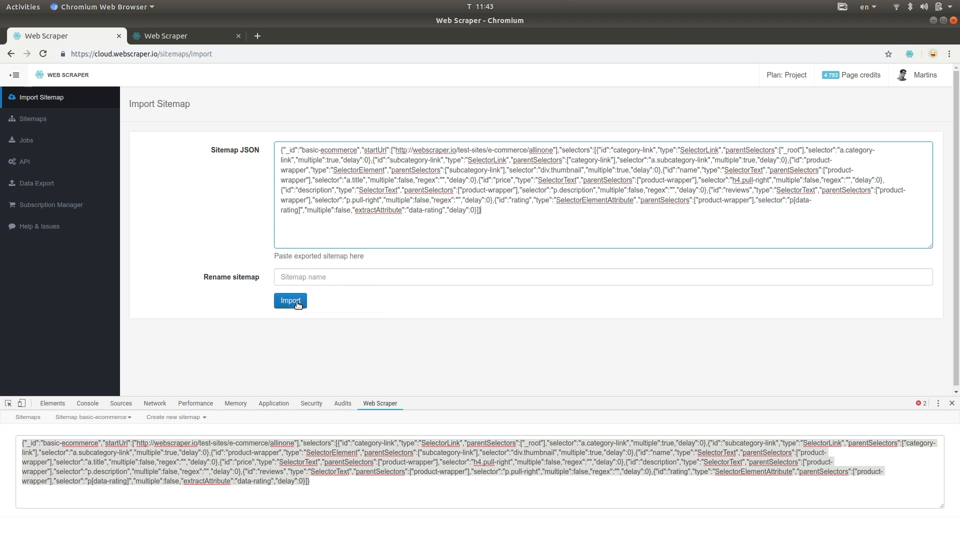
click(290, 300)
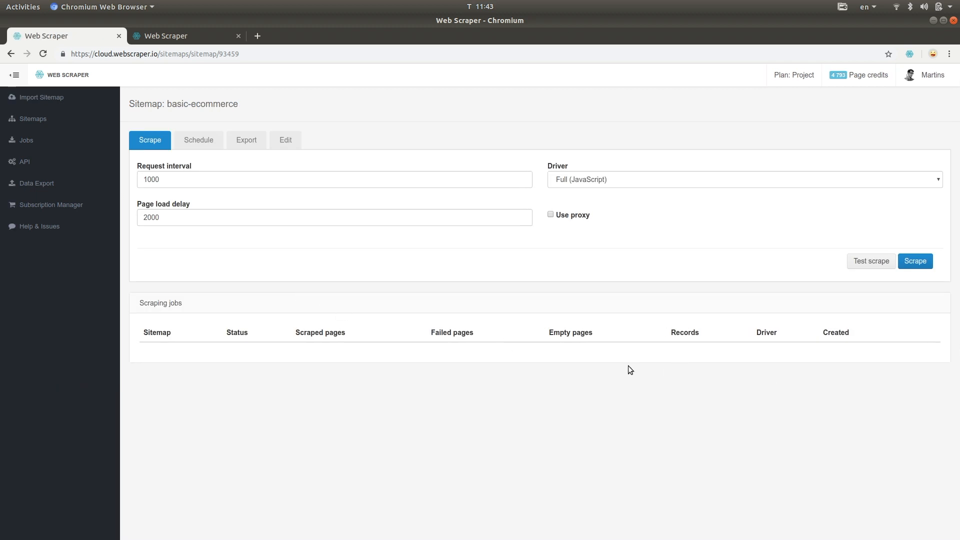
mouse_move(627, 370)
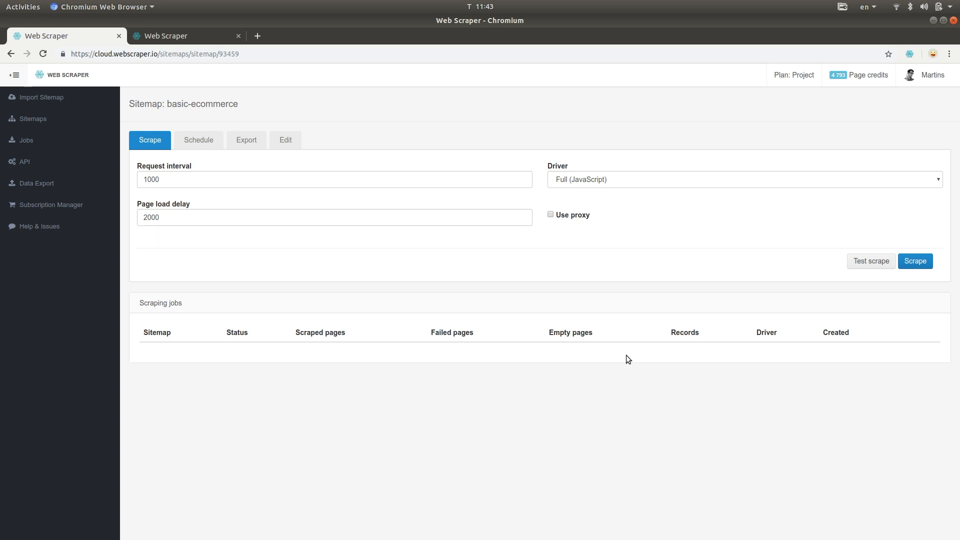
mouse_move(818, 264)
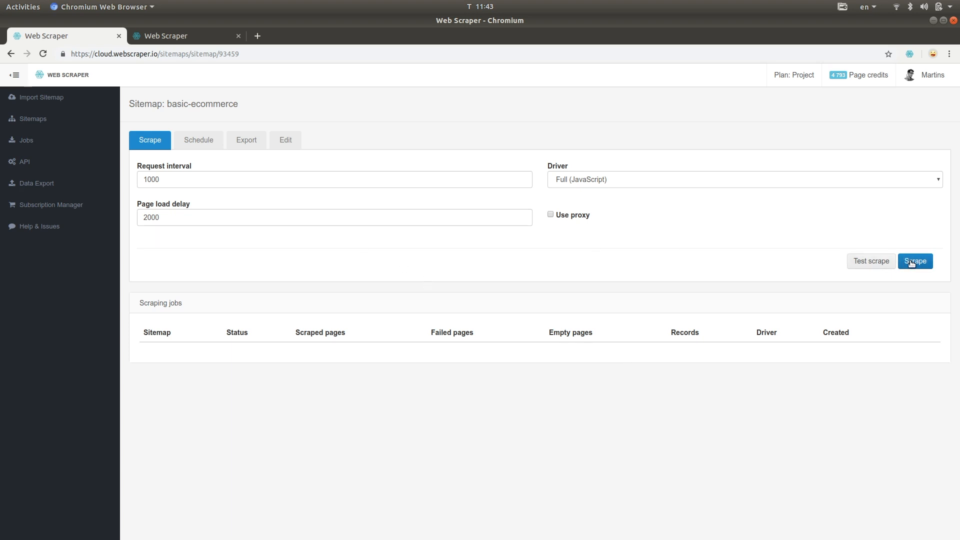
Step: Launch a scraping job for basic-ecommerce and view its Schedule tab
click(915, 261)
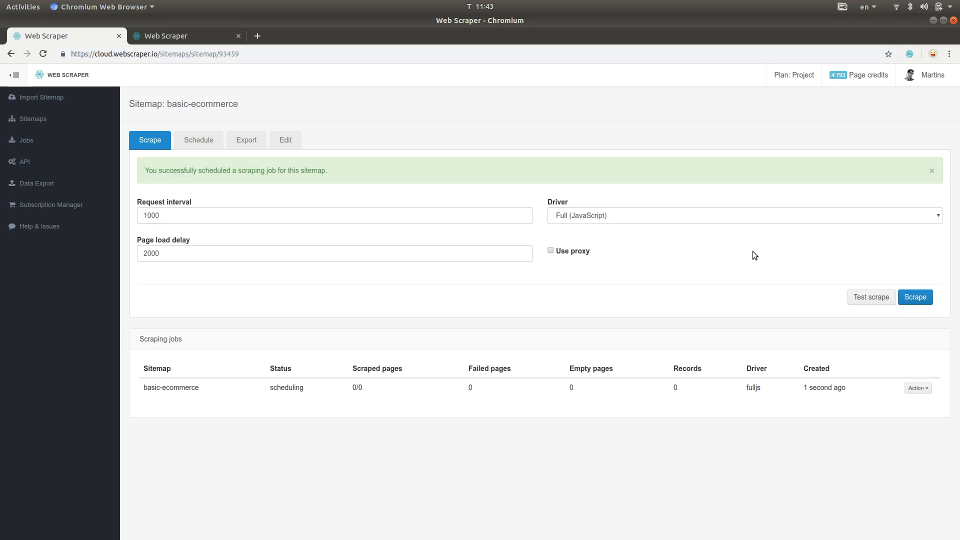
click(199, 140)
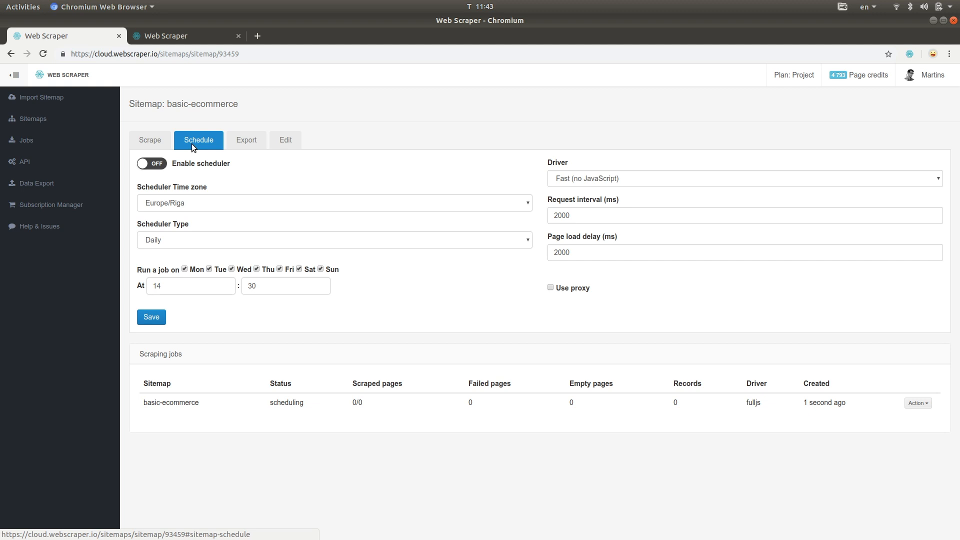
Step: Enable and save a Tuesday 7:30 schedule, then view the sitemap's Export and Edit tabs
click(185, 269)
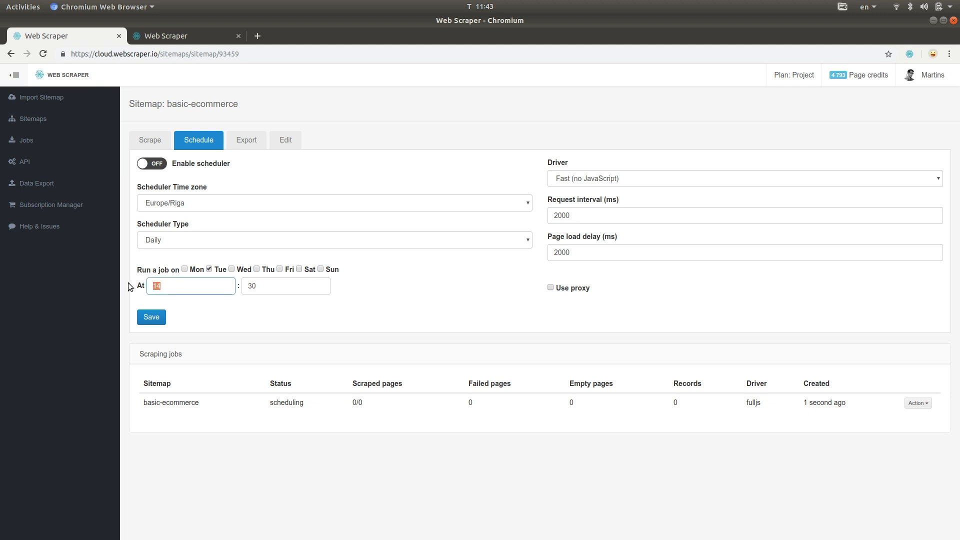
click(151, 164)
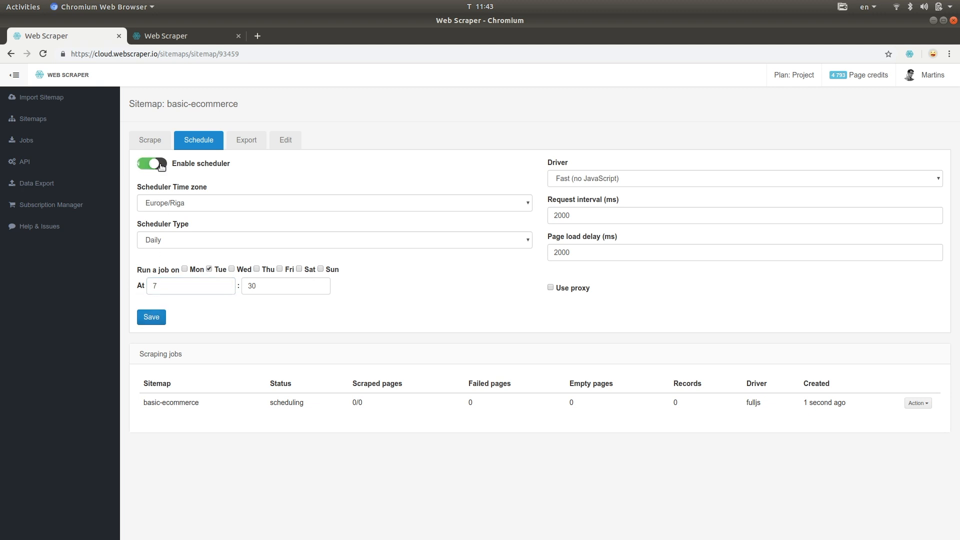
click(150, 316)
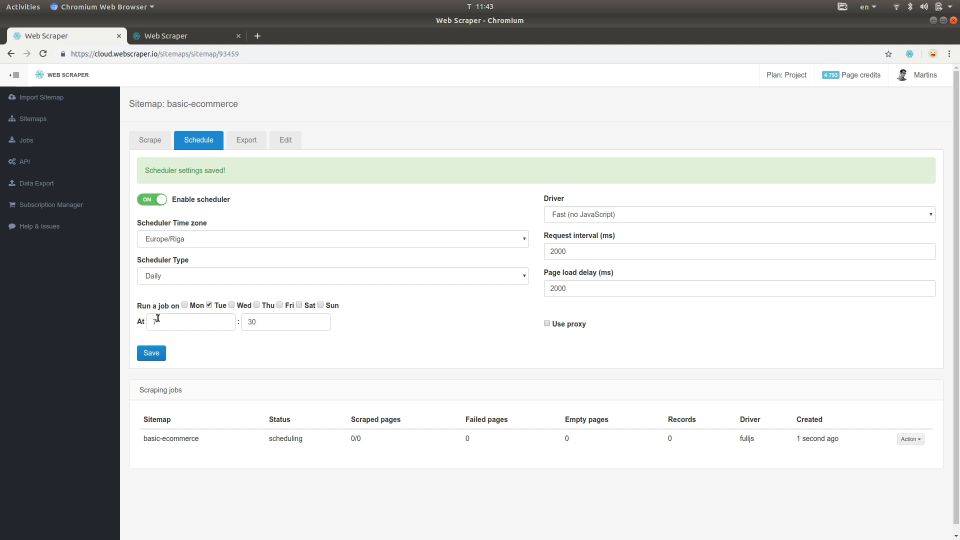
click(246, 140)
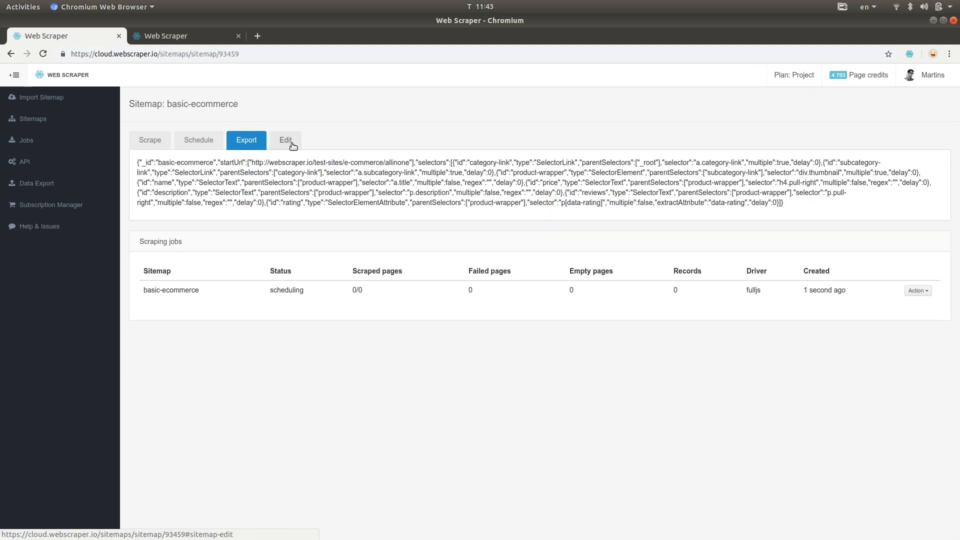
click(285, 139)
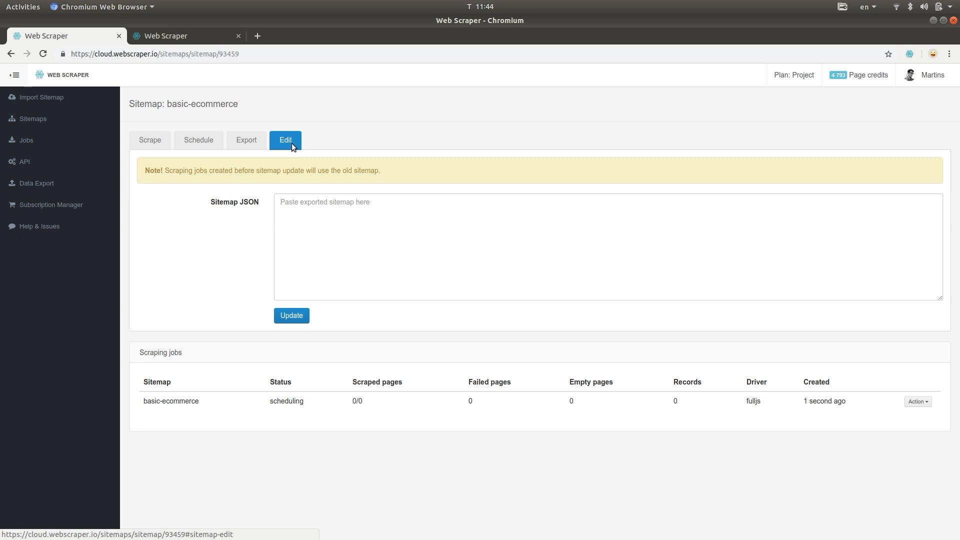
mouse_move(25, 140)
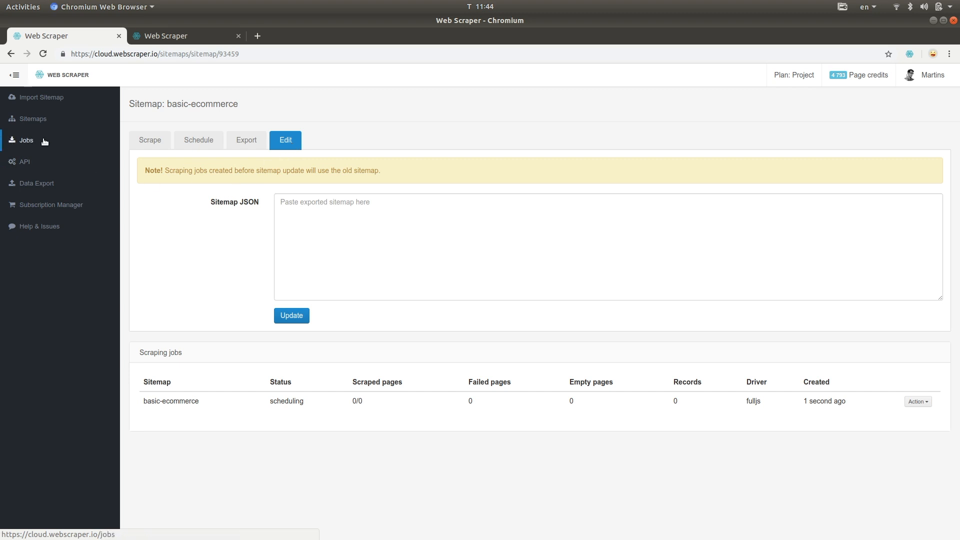
Step: Open the Jobs list and the basic-ecommerce job's Action menu (6/6 pages, 147 records)
click(26, 140)
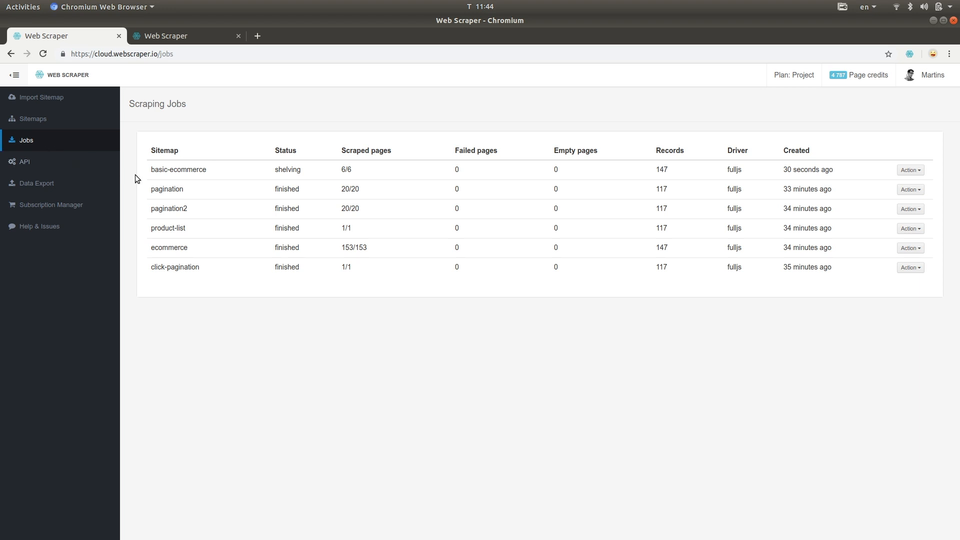
mouse_move(251, 188)
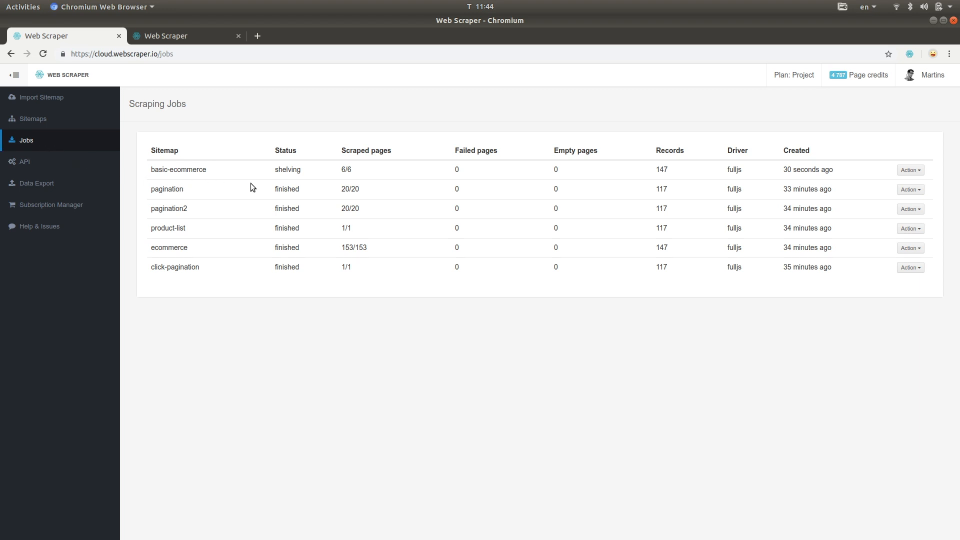
click(910, 170)
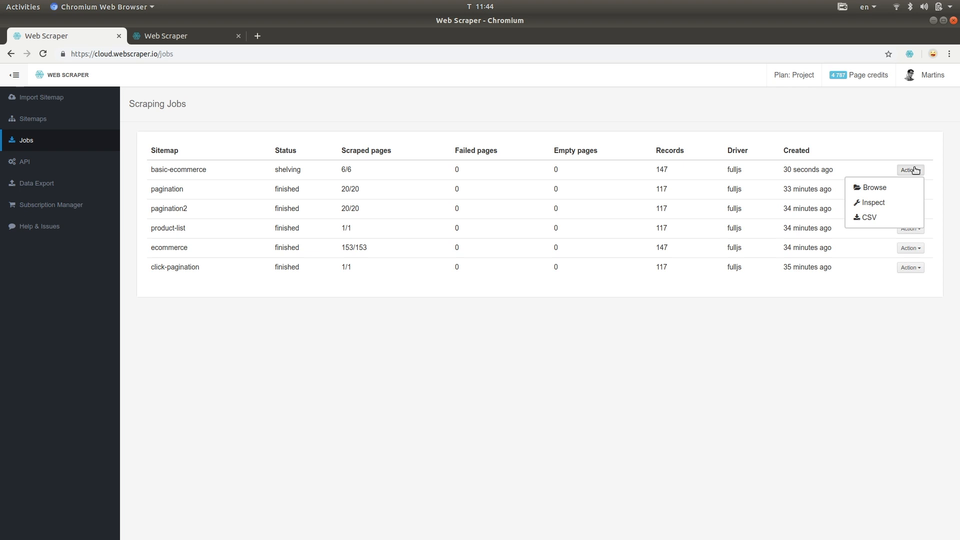
mouse_move(868, 218)
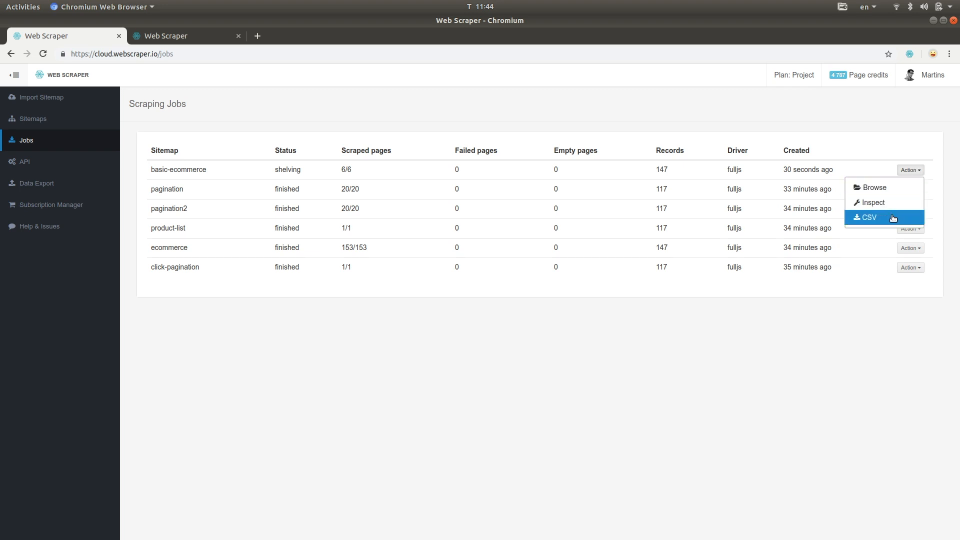
mouse_move(873, 187)
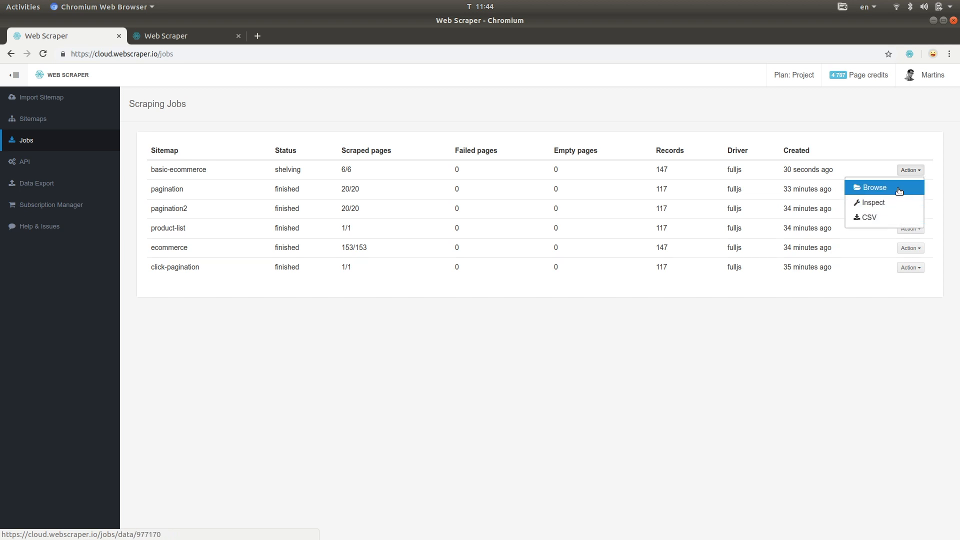
mouse_move(872, 202)
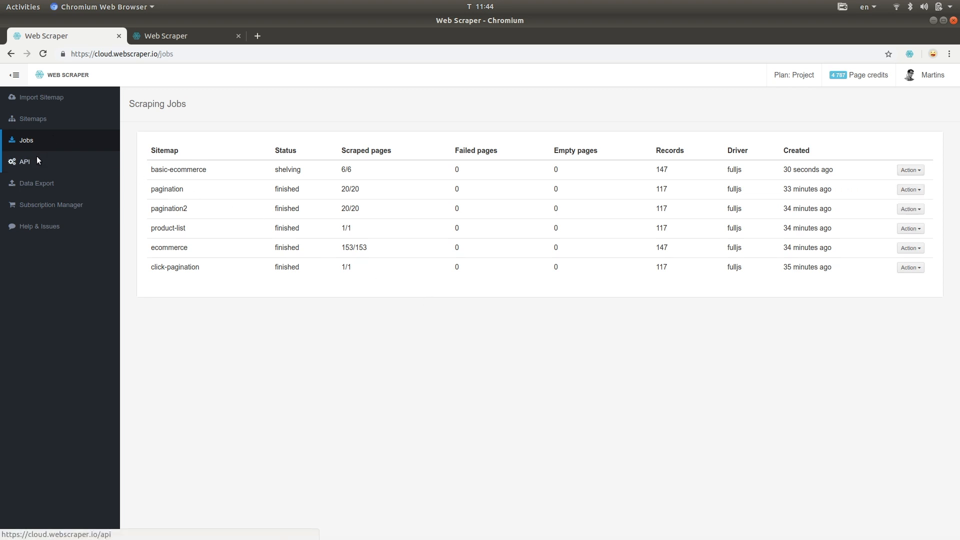
Step: Open the API page and scroll to the API token and Create Sitemap examples
click(24, 161)
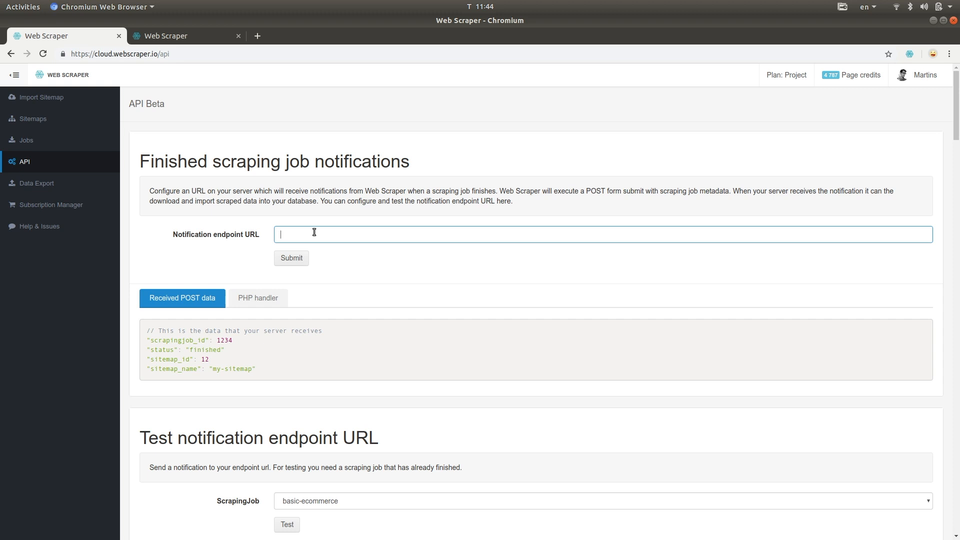
scroll(down, 3)
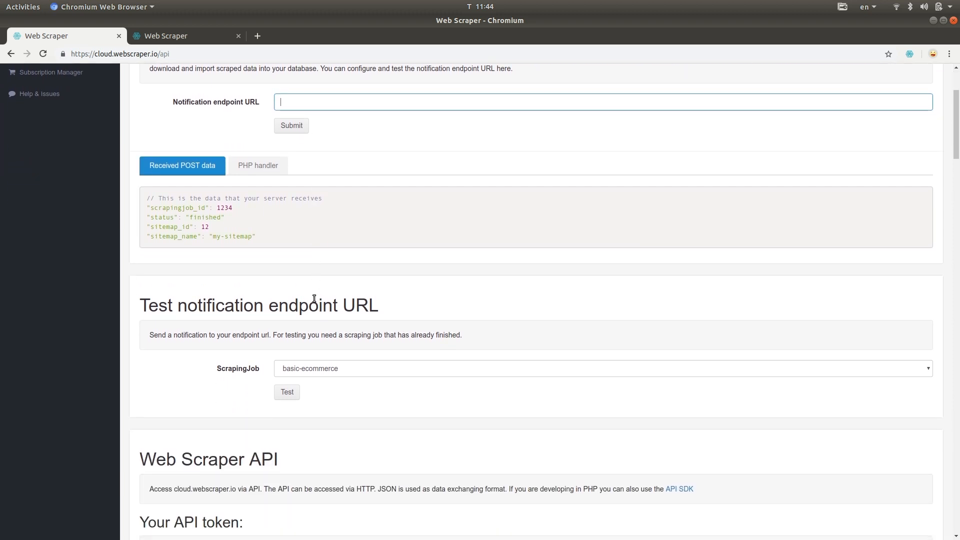
scroll(down, 3)
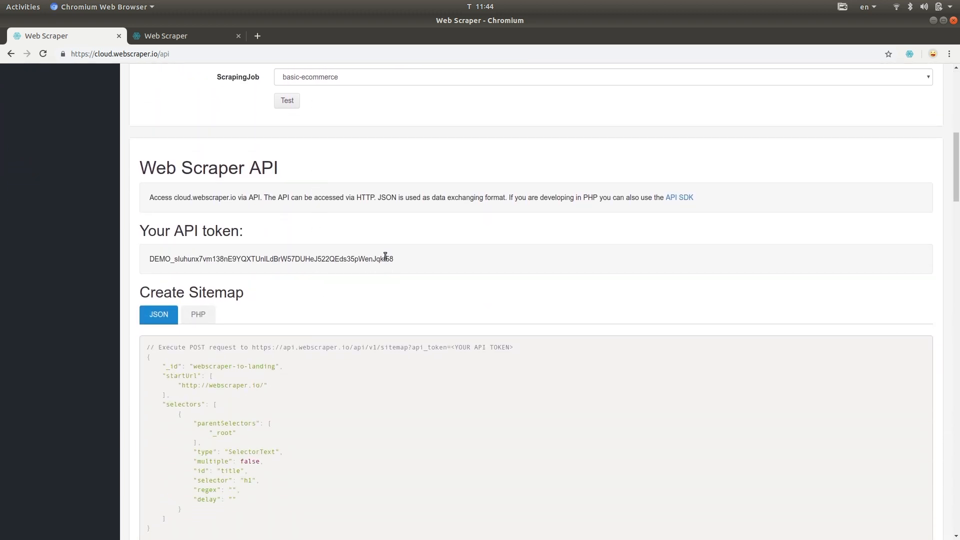